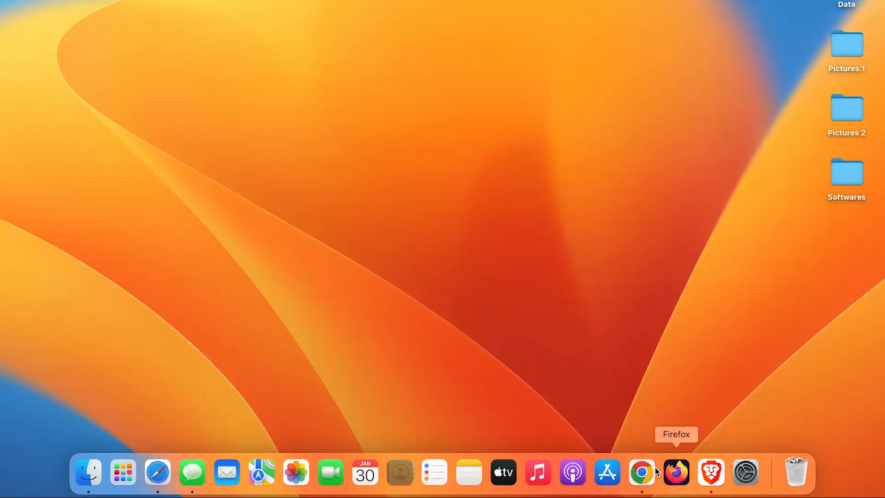
Step: Launch Chrome on the Google homepage and Safari on apple.com from the Dock
click(156, 473)
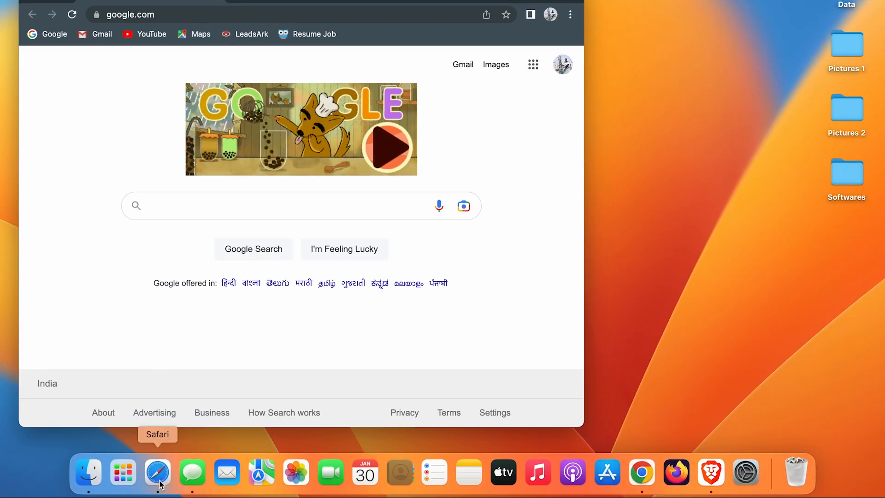
click(156, 473)
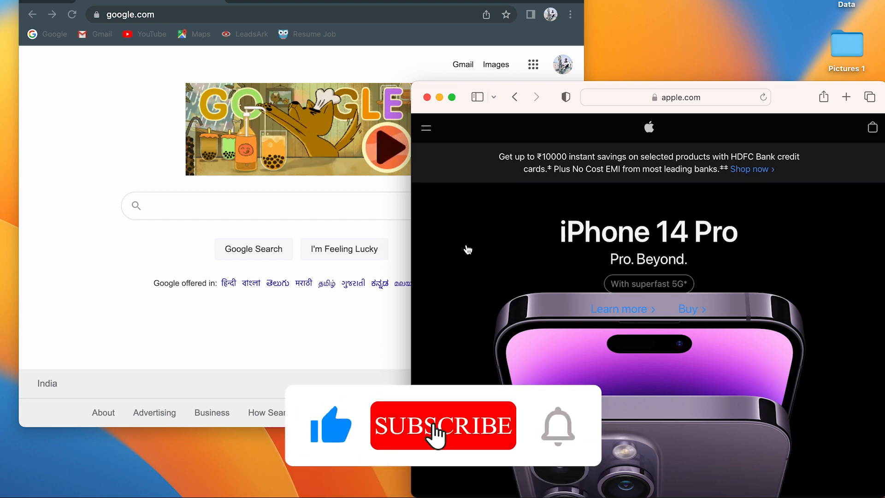
Step: Bring the Chrome window in front of Safari to reach its tiling options
click(443, 425)
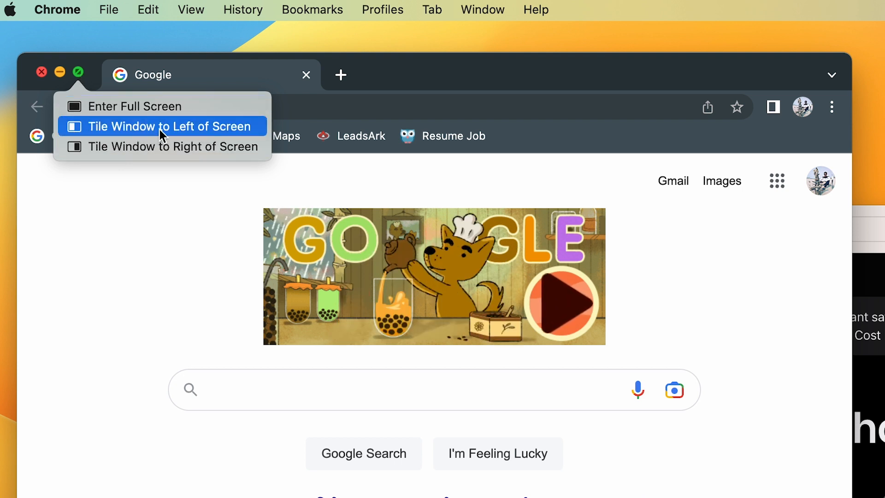
mouse_move(161, 146)
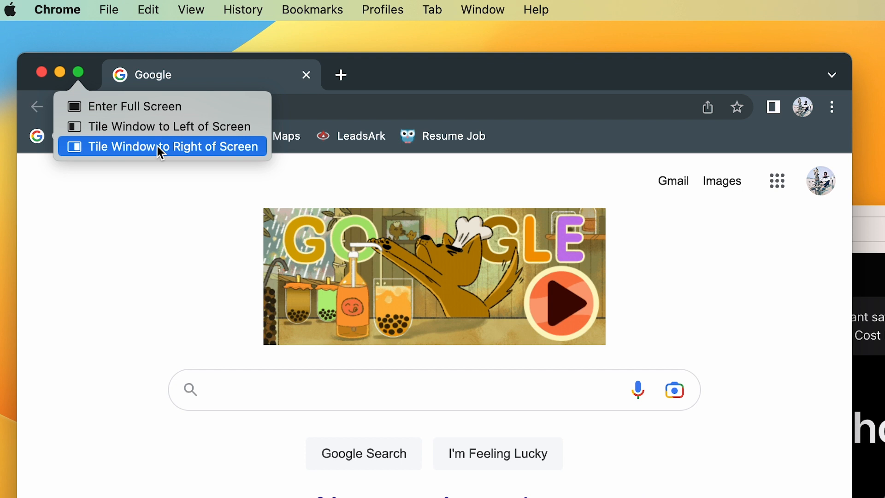
mouse_move(158, 126)
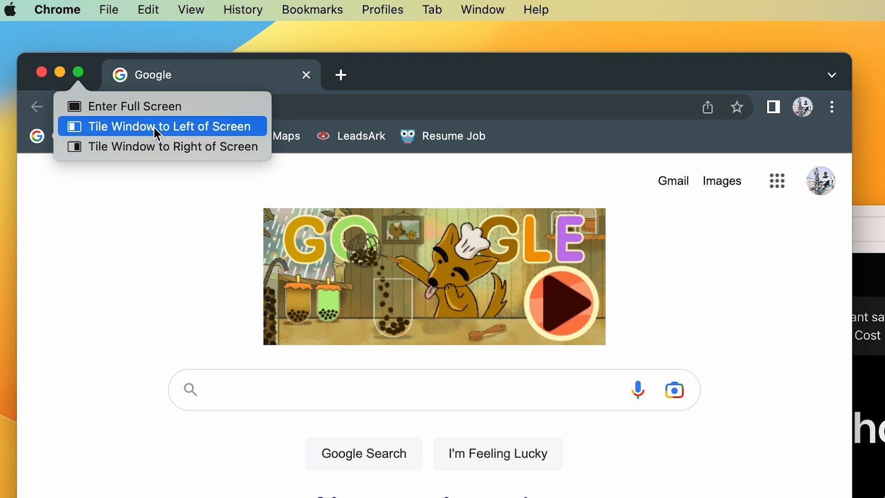
mouse_move(149, 156)
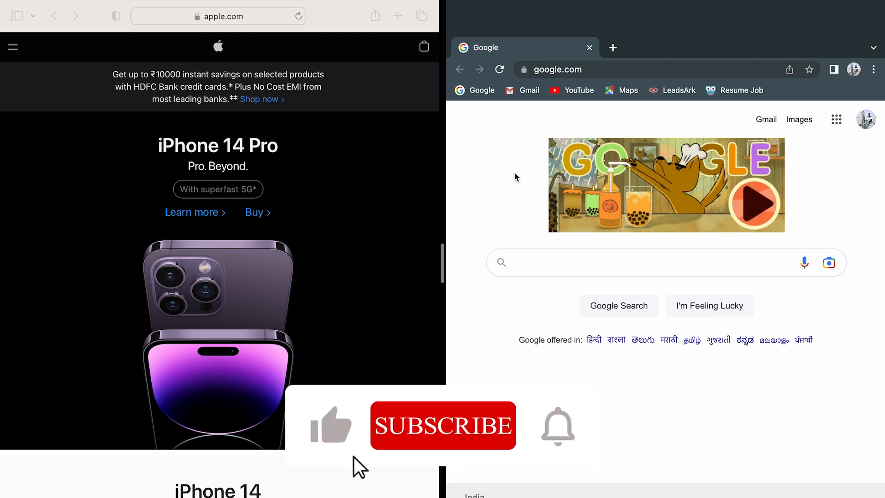
Step: Drag the split-view divider right so Safari fills just over half the screen
click(442, 425)
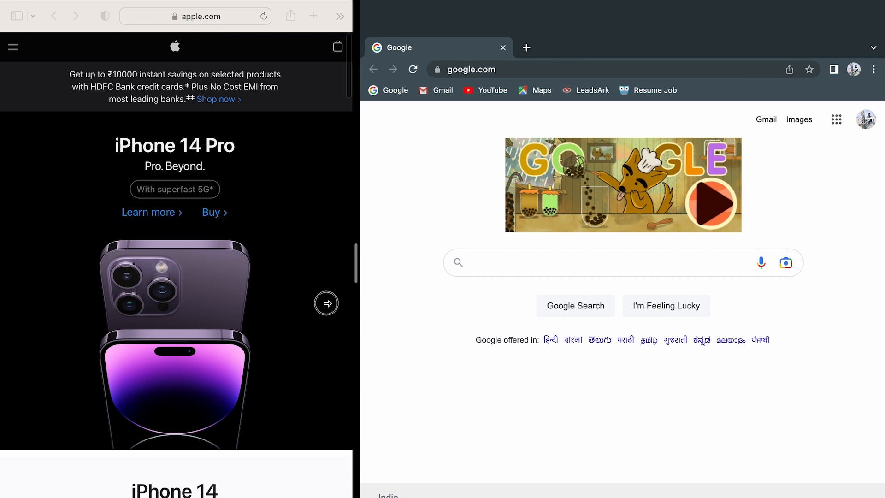
drag(355, 293, 460, 293)
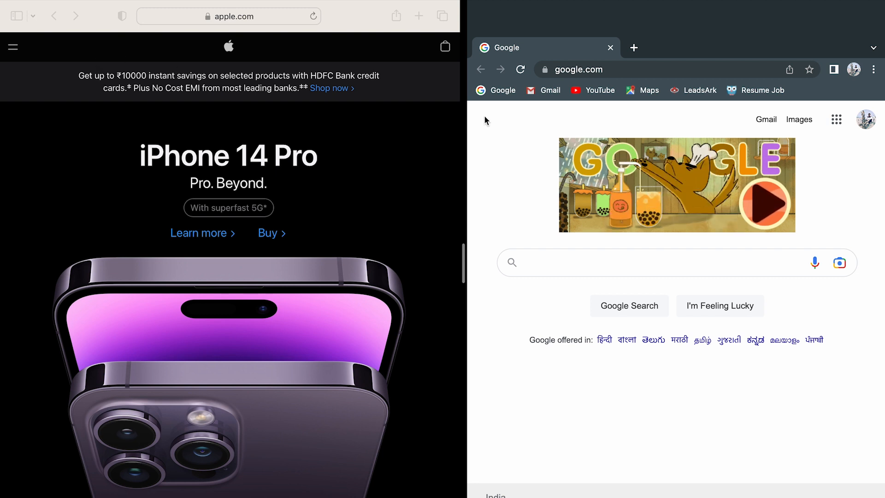
mouse_move(501, 201)
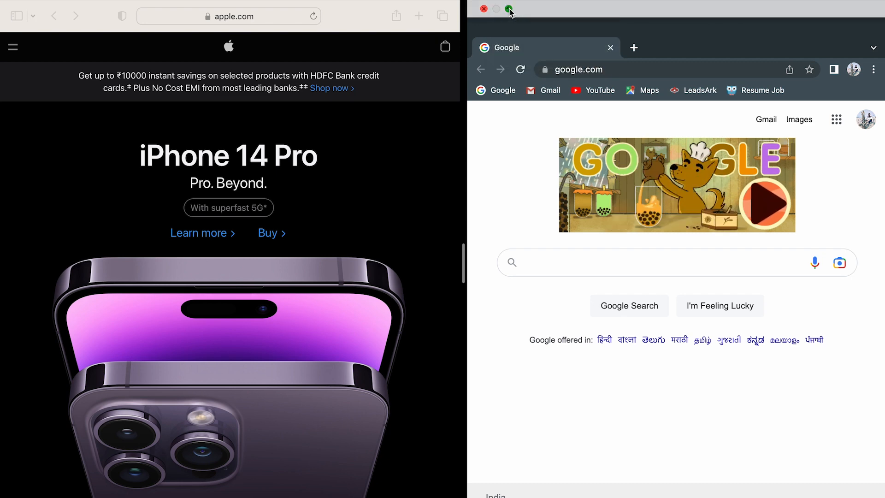
Step: Exit the Chrome and Safari split view with the green full-screen button
click(509, 9)
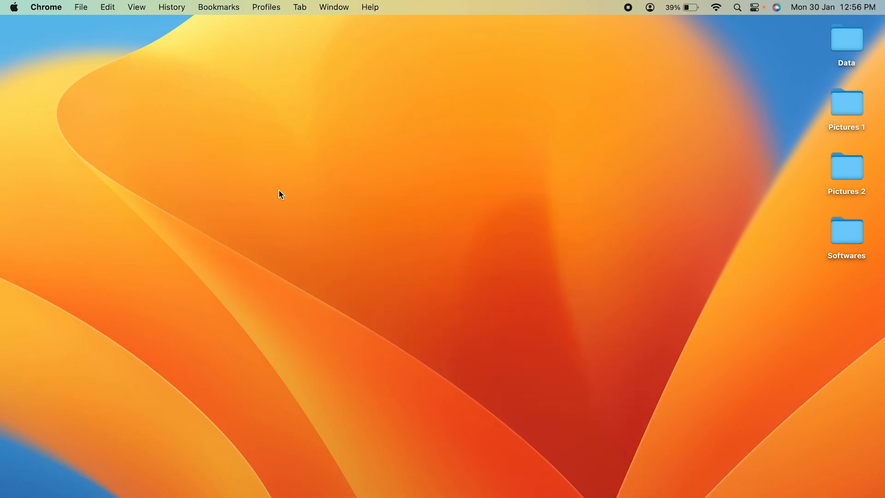
mouse_move(422, 239)
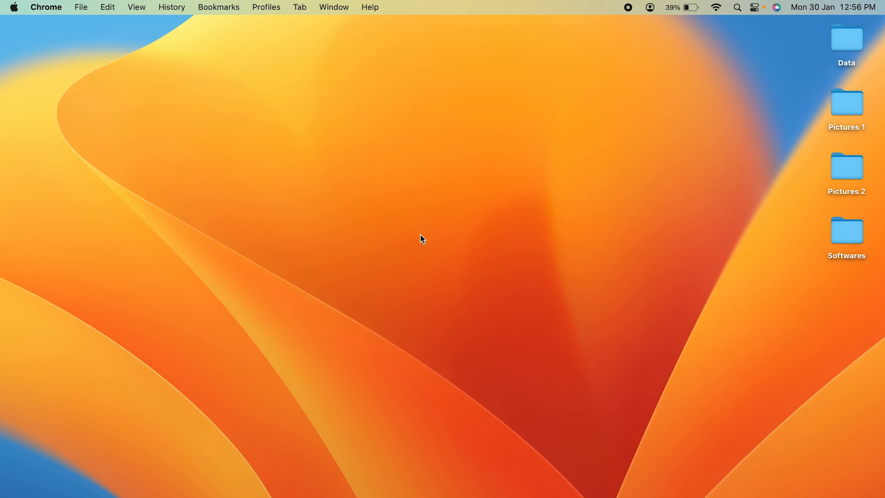